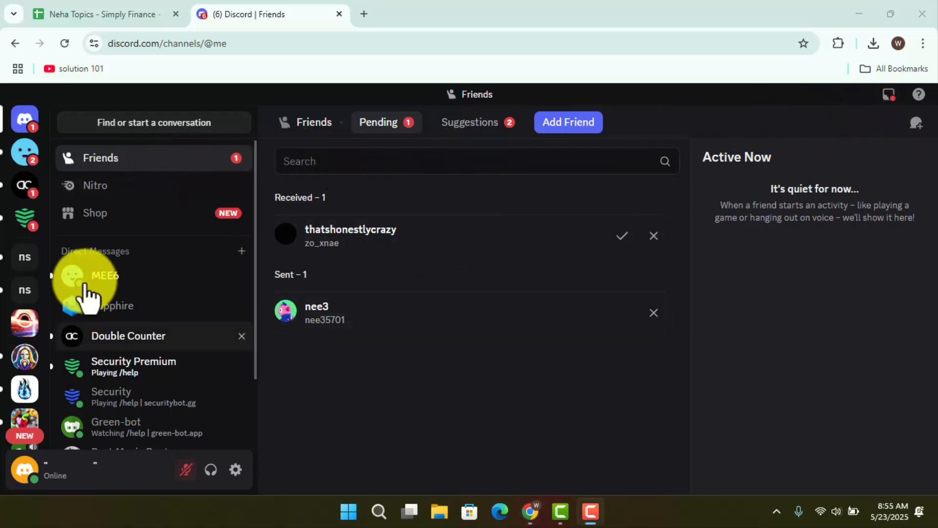
- Go to nelowhite's server and bring up its server options menu
{"action": "left_click", "coordinate": [25, 289]}
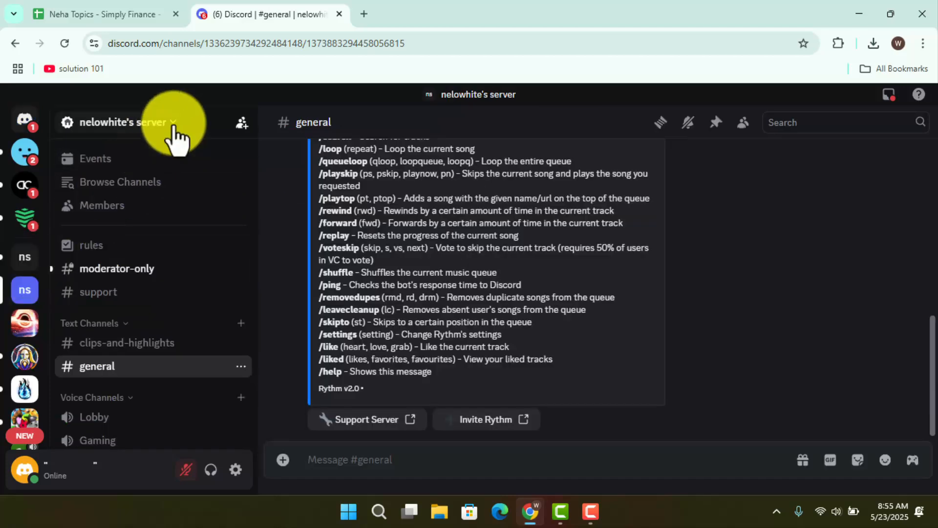
{"action": "left_click", "coordinate": [120, 122]}
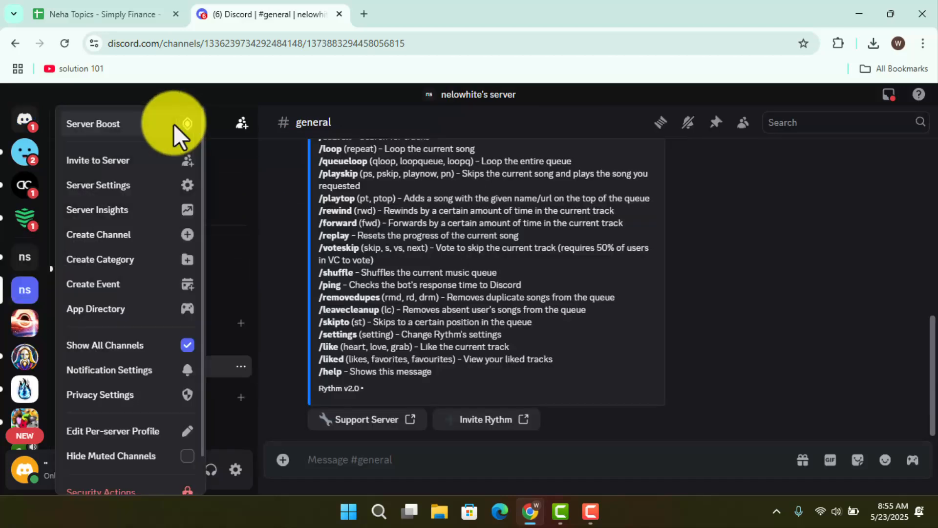
{"action": "mouse_move", "coordinate": [97, 185]}
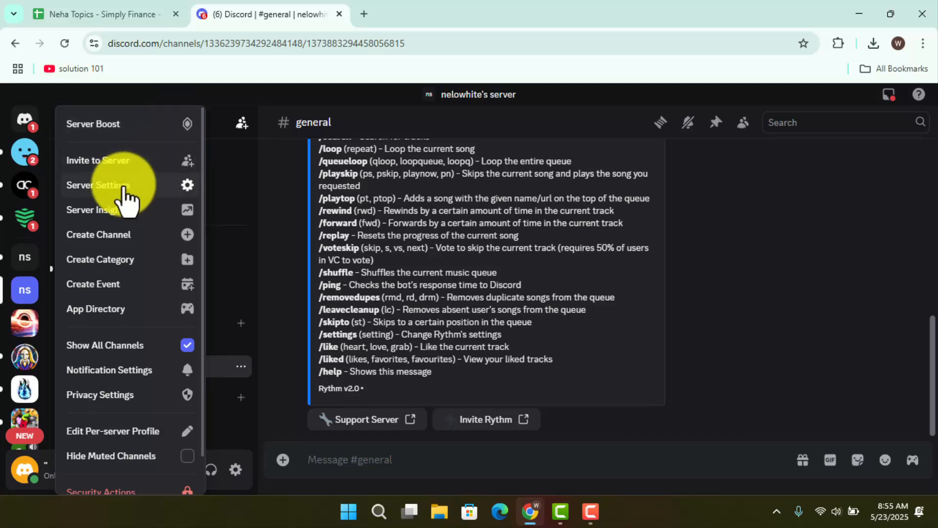
- Enter Server Settings and show the Roles page listing the six roles
{"action": "left_click", "coordinate": [97, 185]}
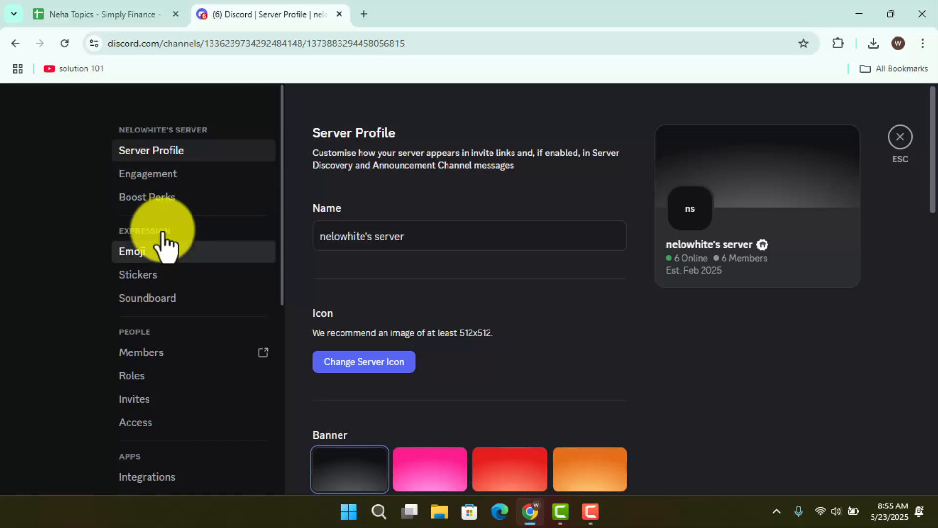
{"action": "mouse_move", "coordinate": [206, 344]}
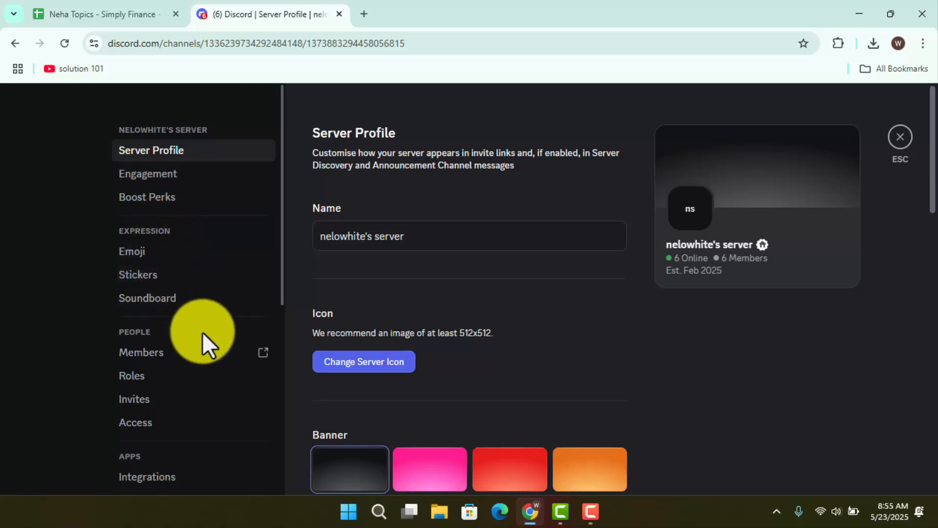
{"action": "scroll", "scroll_direction": "down", "scroll_amount": 3}
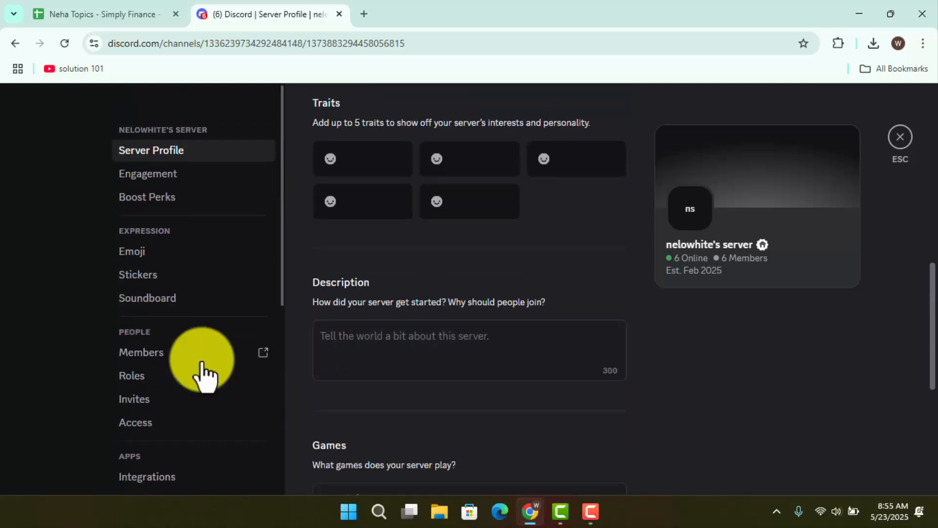
{"action": "left_click", "coordinate": [132, 375]}
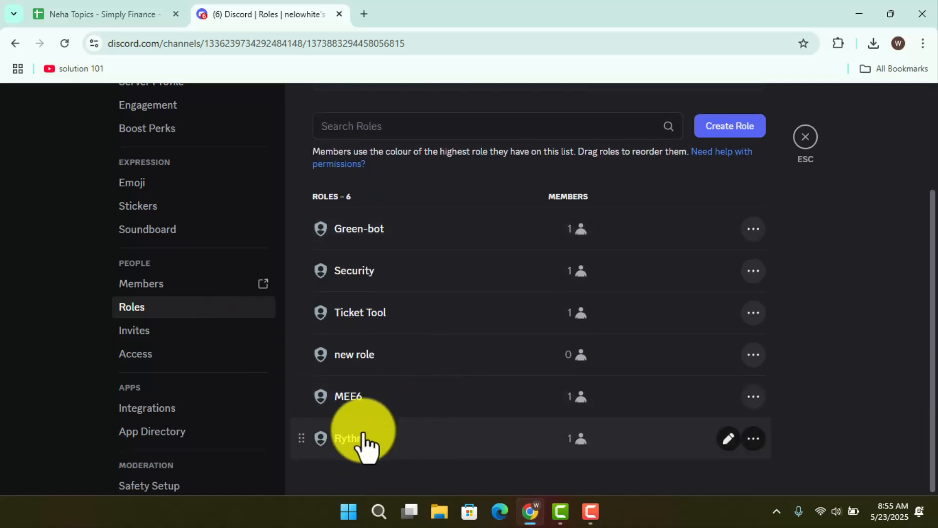
- Review the Rythm role's display settings, then select the MEE6 role for editing
{"action": "left_click", "coordinate": [346, 438]}
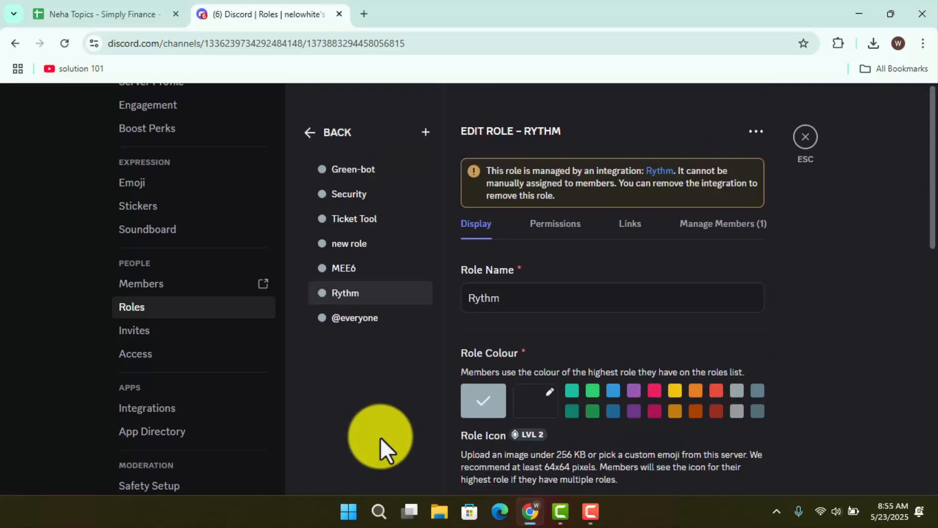
{"action": "mouse_move", "coordinate": [499, 385]}
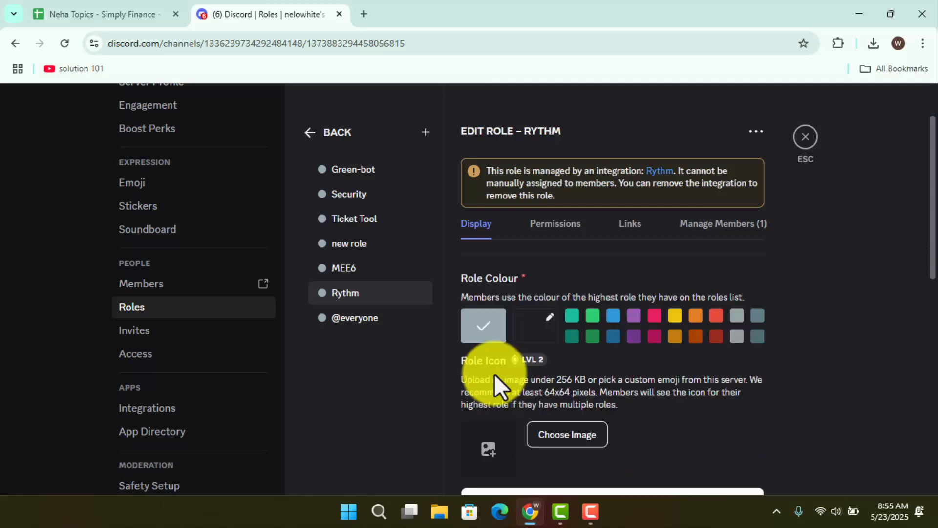
{"action": "scroll", "scroll_direction": "down", "scroll_amount": 3}
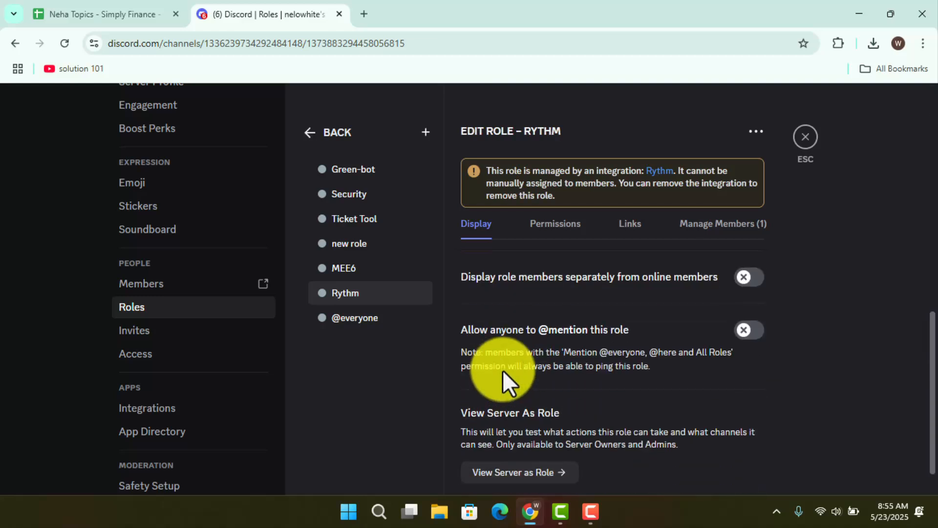
{"action": "scroll", "scroll_direction": "down", "scroll_amount": 3}
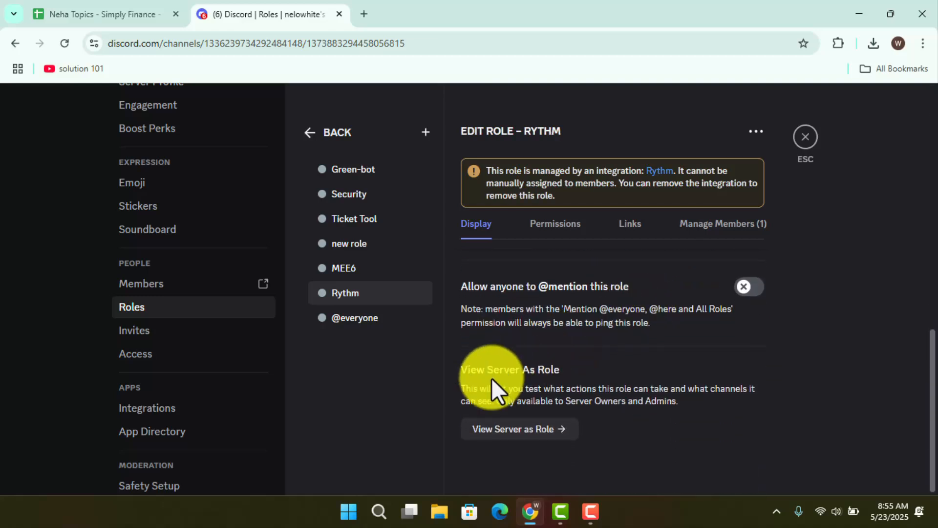
{"action": "mouse_move", "coordinate": [543, 431]}
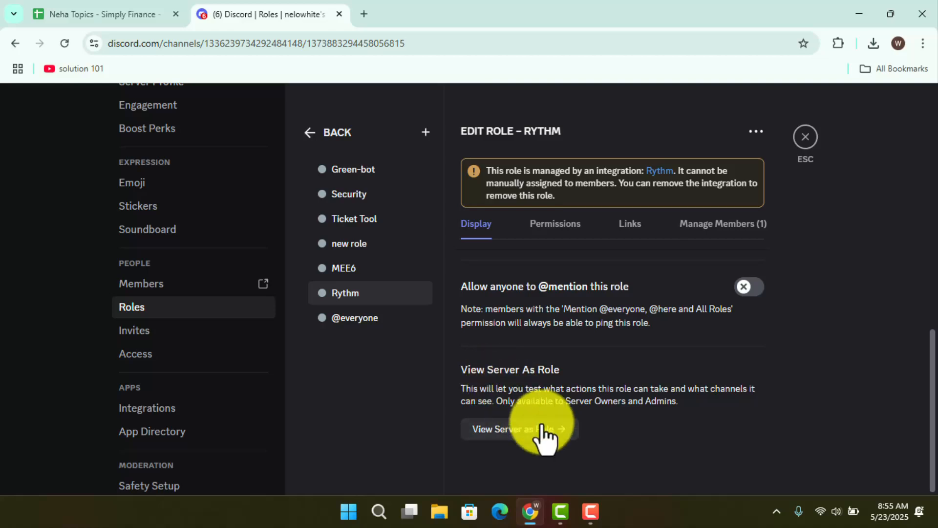
{"action": "left_click", "coordinate": [515, 429]}
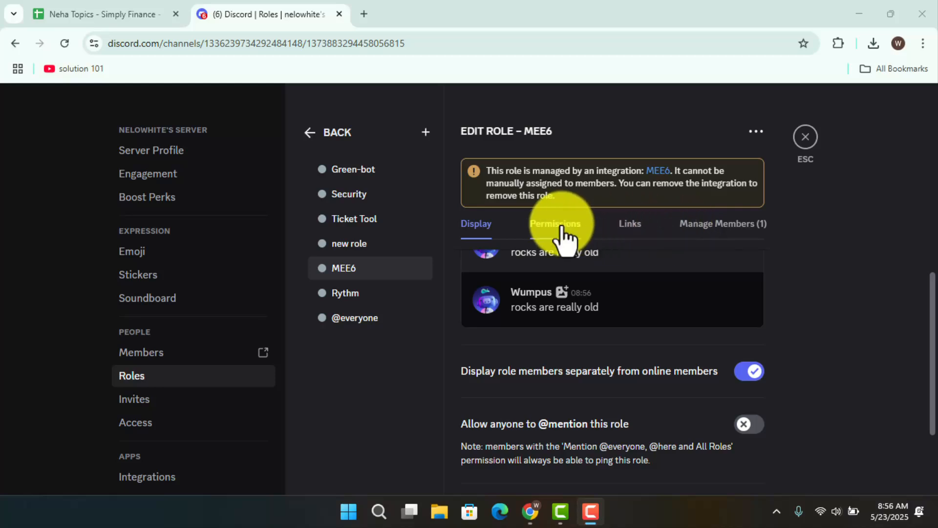
- Turn off the Administrator permission for the MEE6 role, save, and leave settings
{"action": "left_click", "coordinate": [555, 223]}
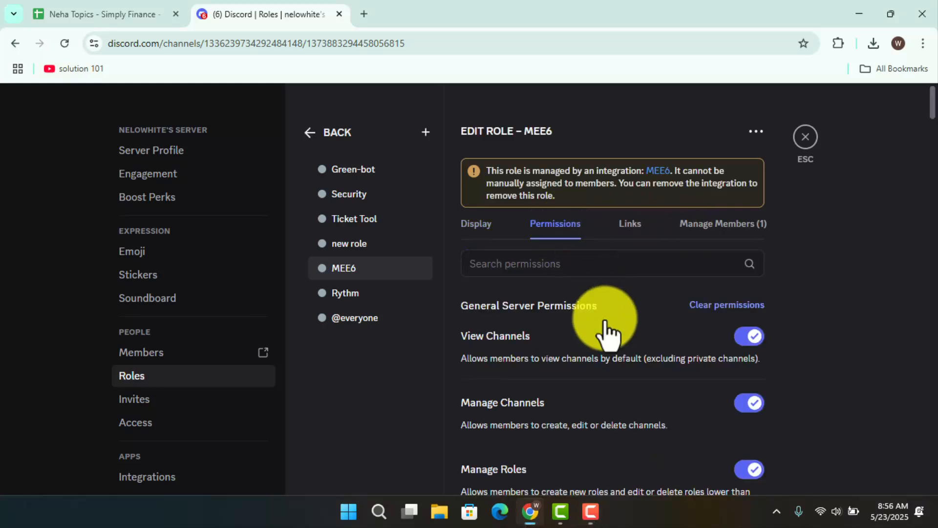
{"action": "scroll", "scroll_direction": "down", "scroll_amount": 3}
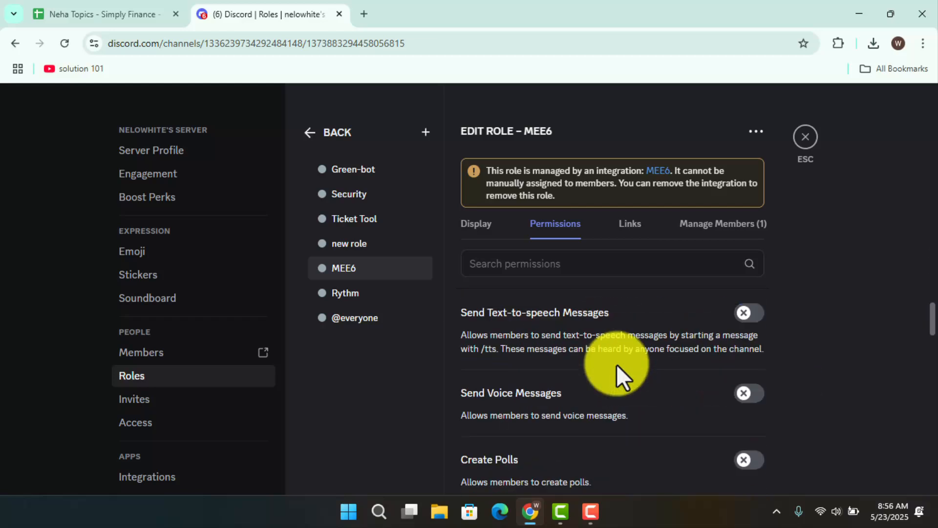
{"action": "scroll", "scroll_direction": "down", "scroll_amount": 3}
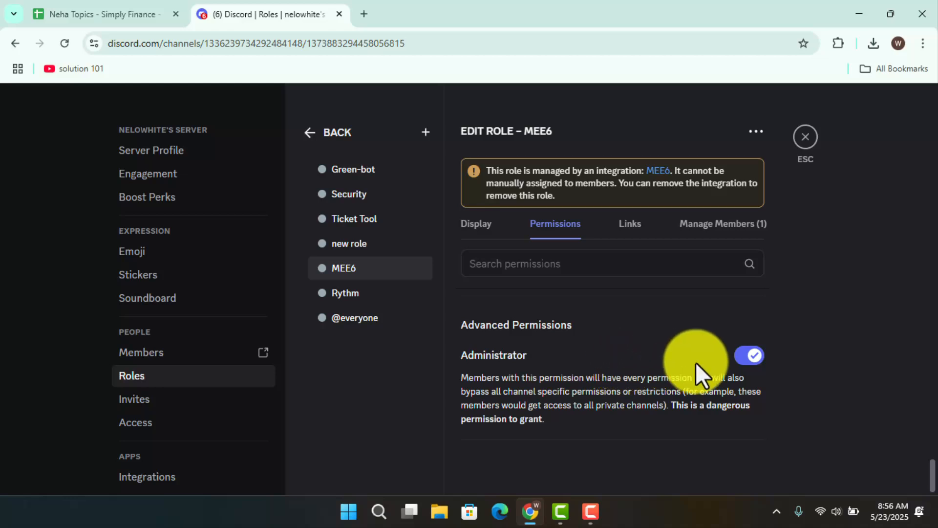
{"action": "left_click", "coordinate": [748, 354]}
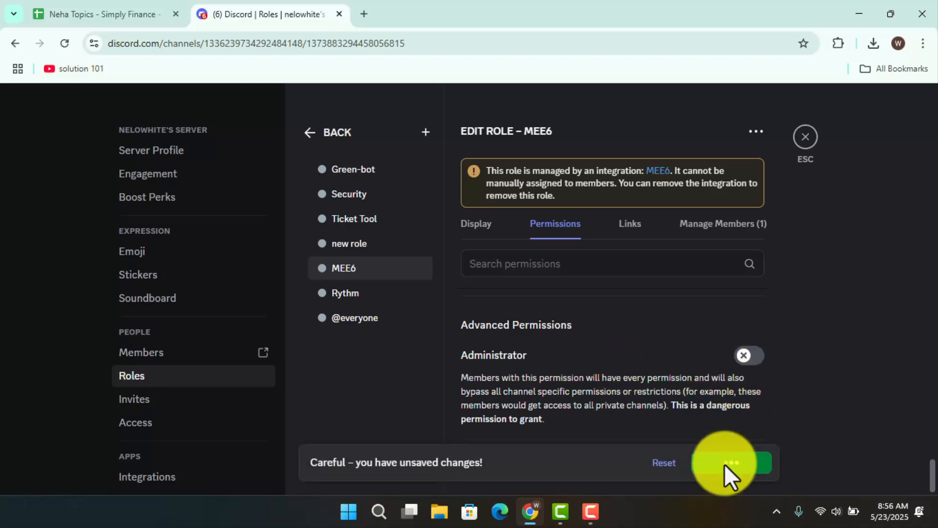
{"action": "left_click", "coordinate": [742, 462]}
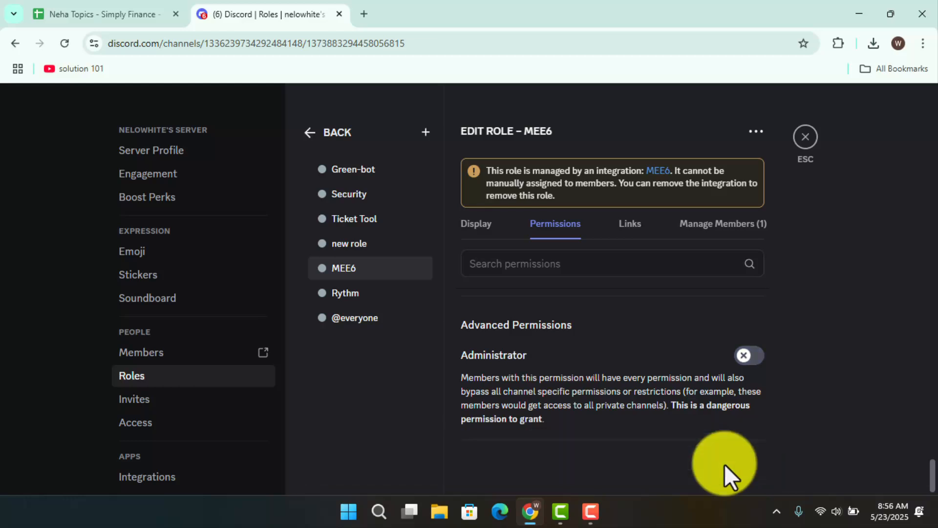
{"action": "left_click", "coordinate": [328, 132]}
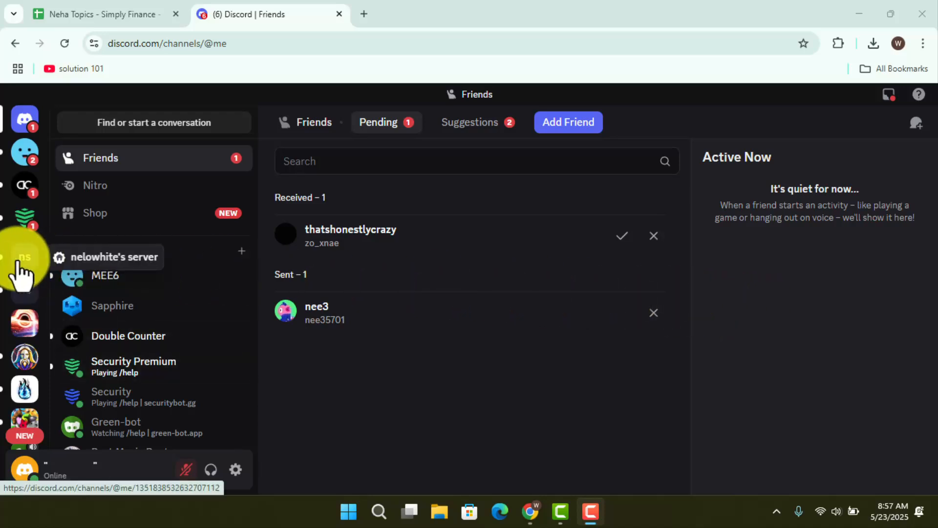
- Return to nelowhite's server and bring up the #neha channel's options menu
{"action": "left_click", "coordinate": [24, 257]}
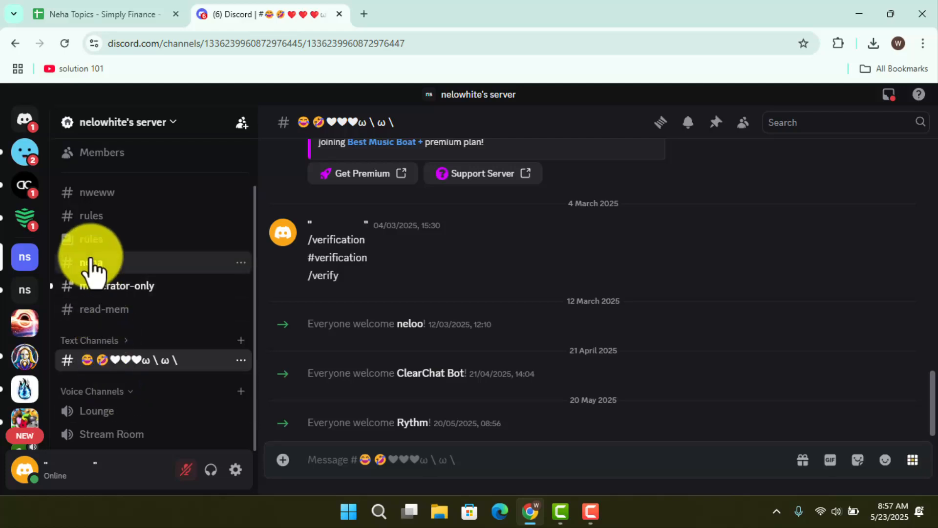
{"action": "left_click", "coordinate": [93, 263]}
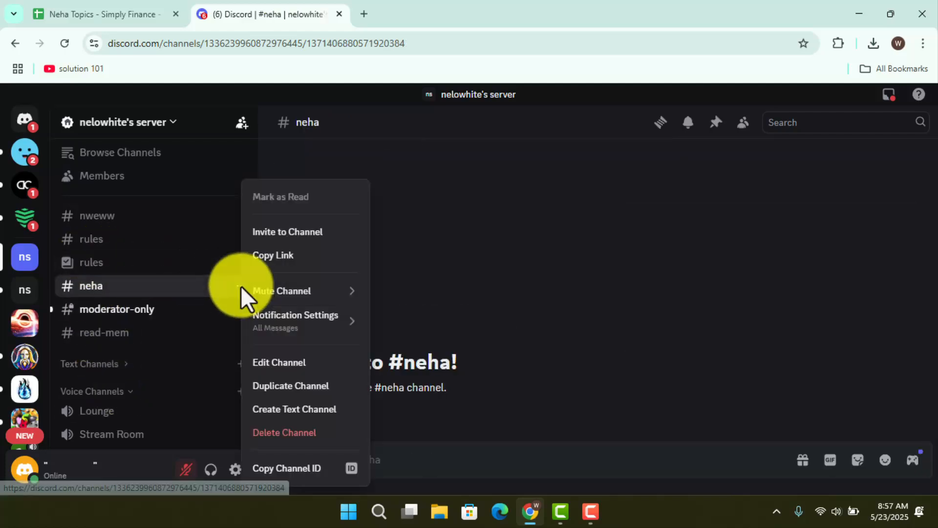
{"action": "left_click", "coordinate": [278, 362]}
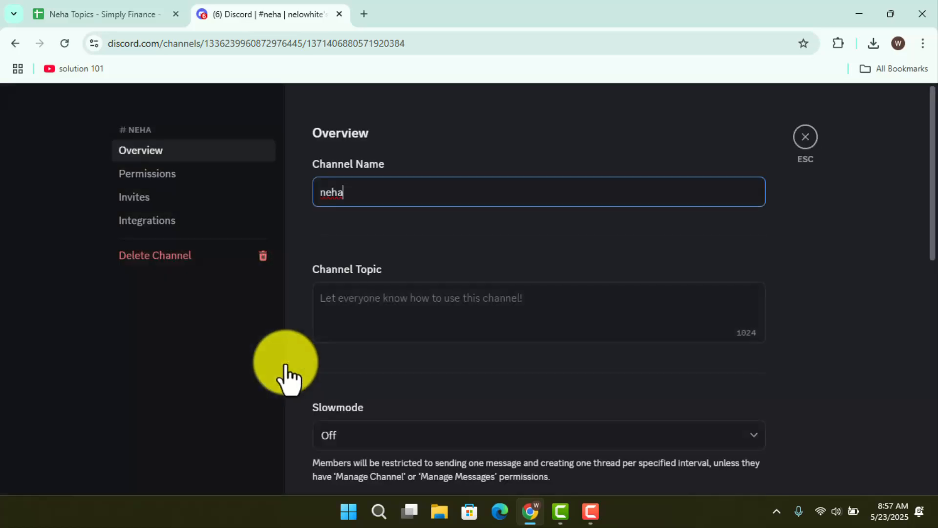
{"action": "scroll", "scroll_direction": "down", "scroll_amount": 3}
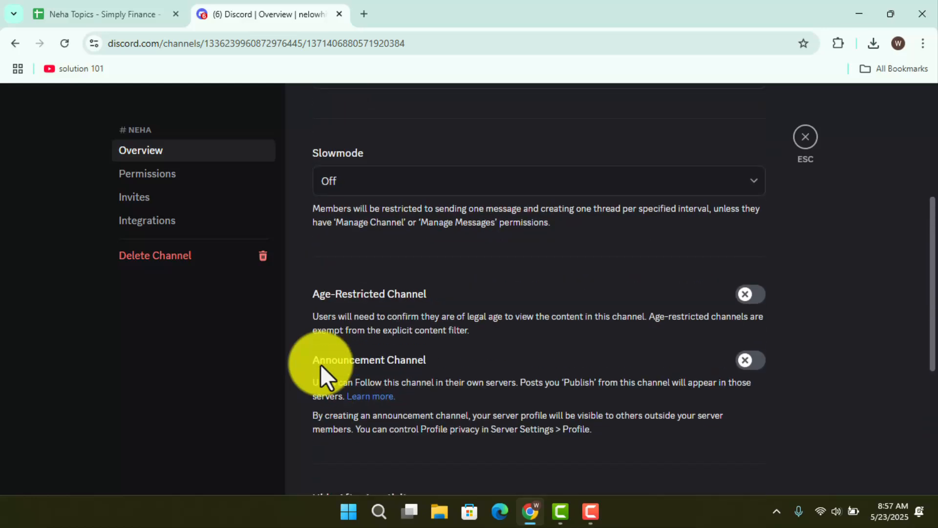
{"action": "left_click", "coordinate": [148, 174]}
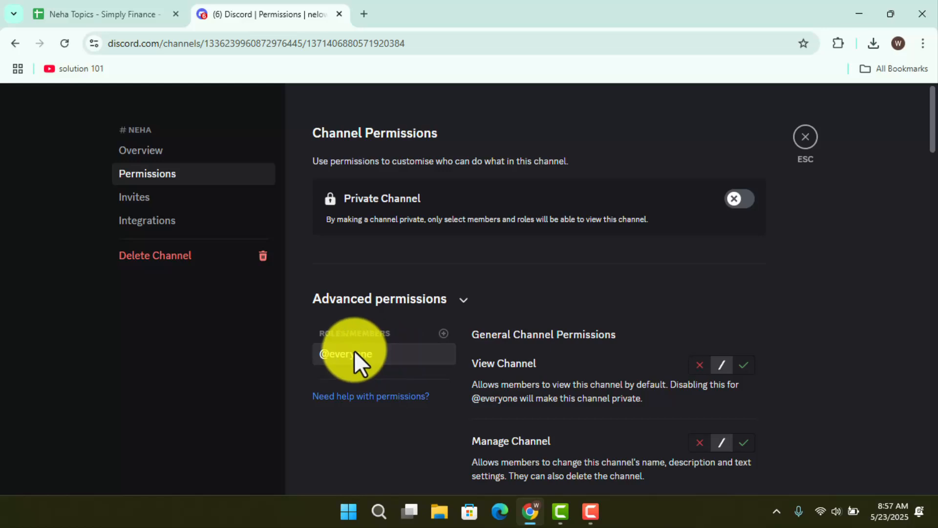
{"action": "scroll", "scroll_direction": "down", "scroll_amount": 3}
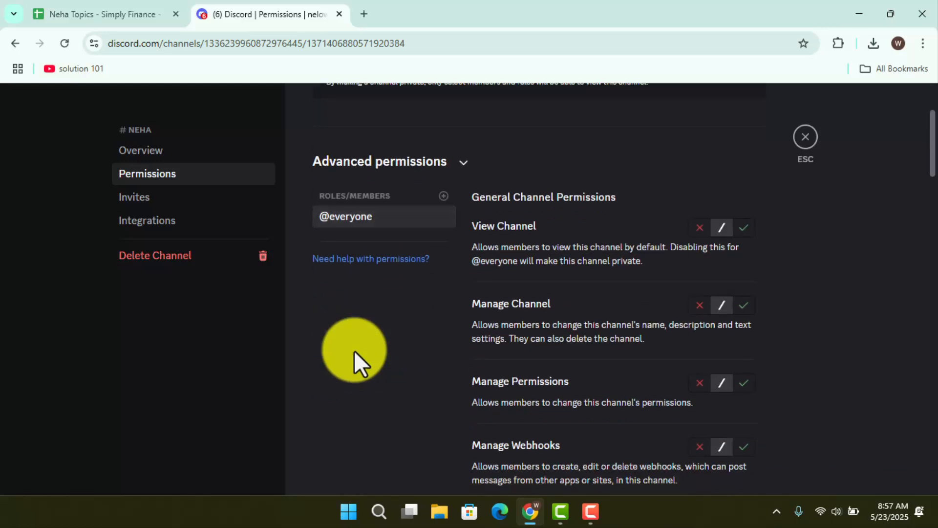
{"action": "mouse_move", "coordinate": [688, 243]}
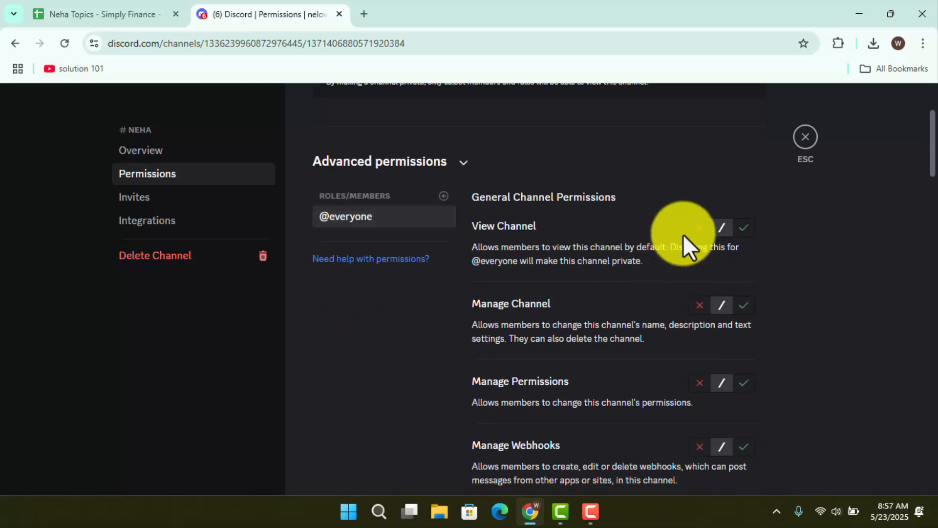
{"action": "left_click", "coordinate": [743, 227]}
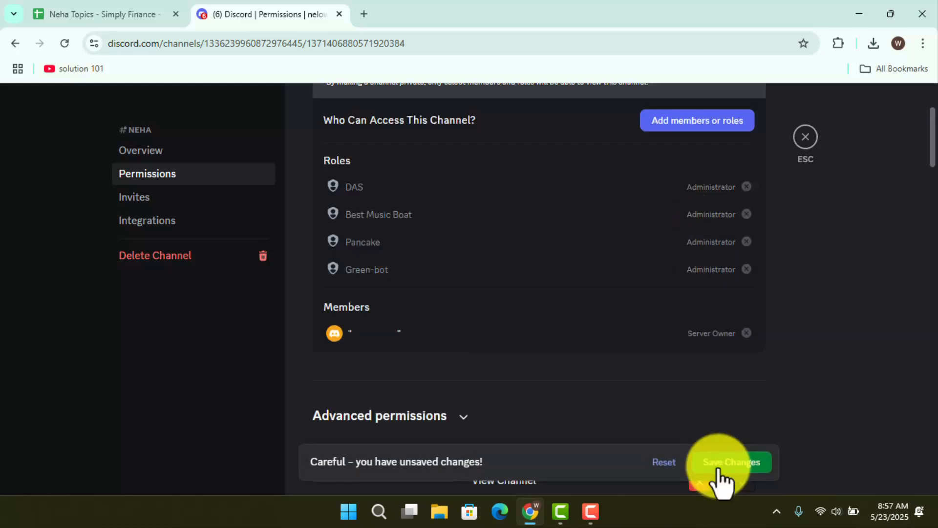
{"action": "left_click", "coordinate": [730, 461]}
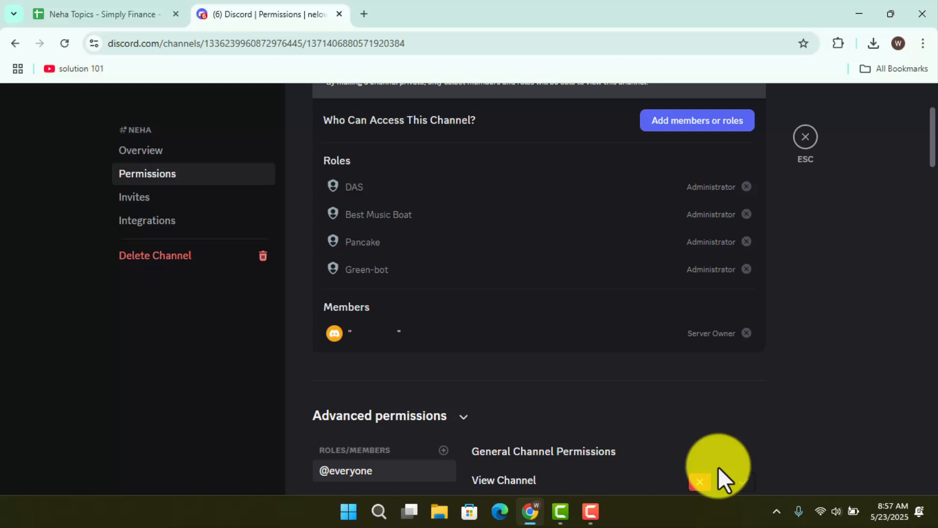